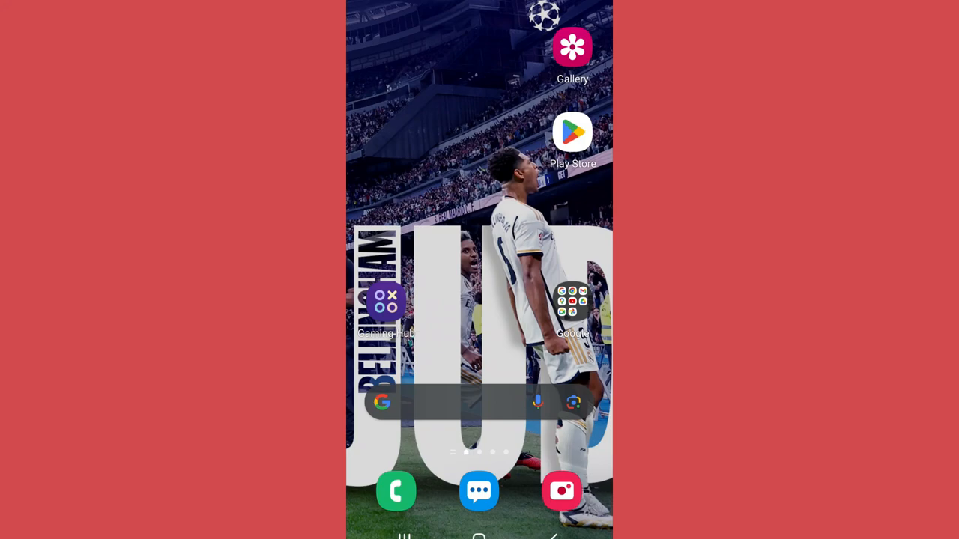
Step: Launch Gmail from the Google apps folder on the home screen
click(572, 303)
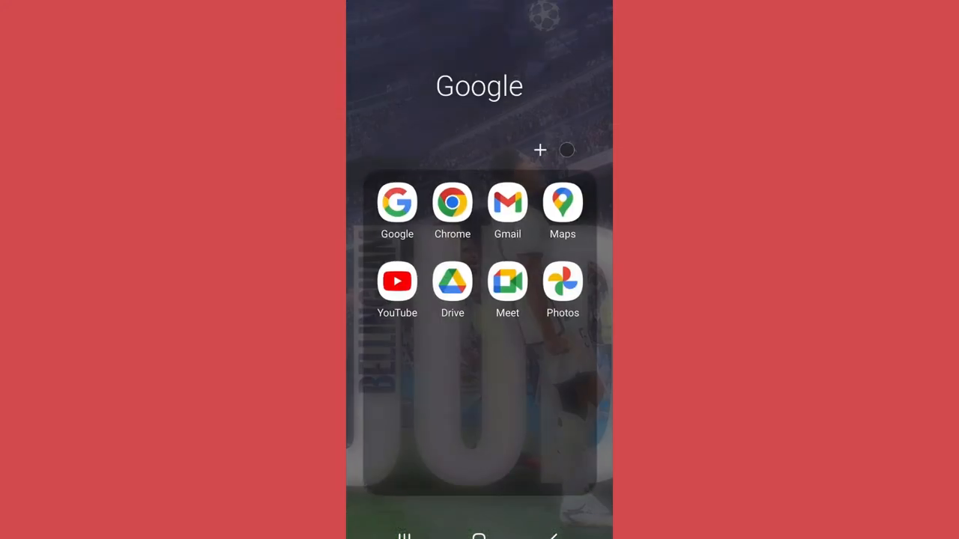
click(506, 204)
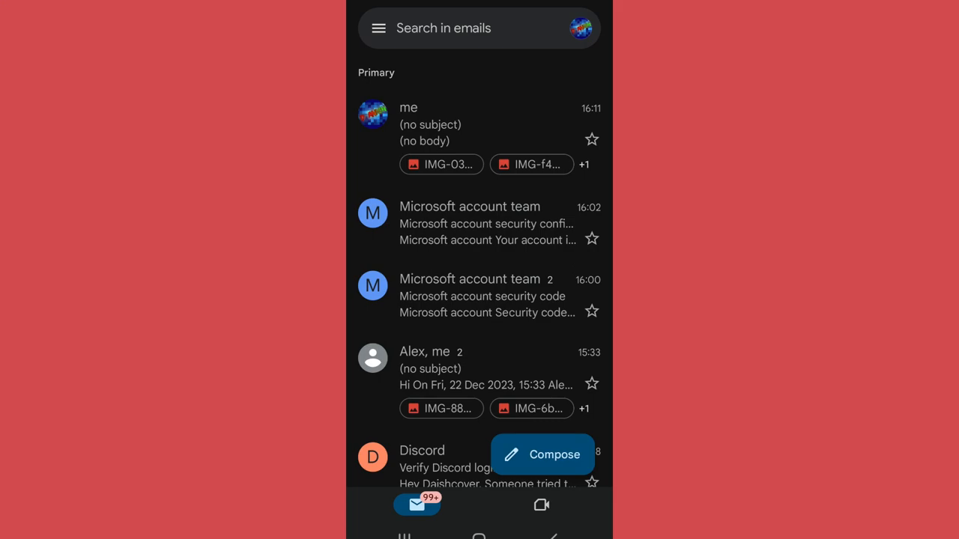
click(580, 28)
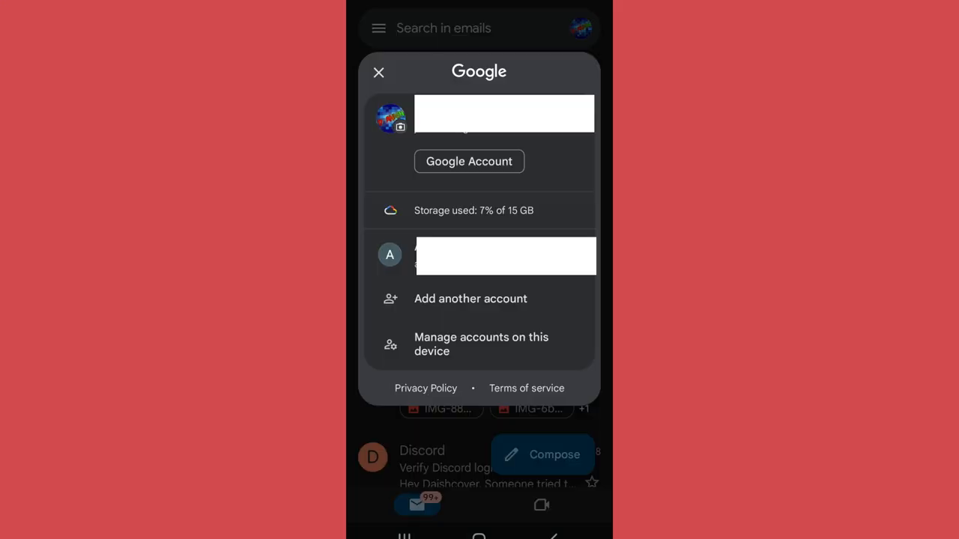
click(470, 298)
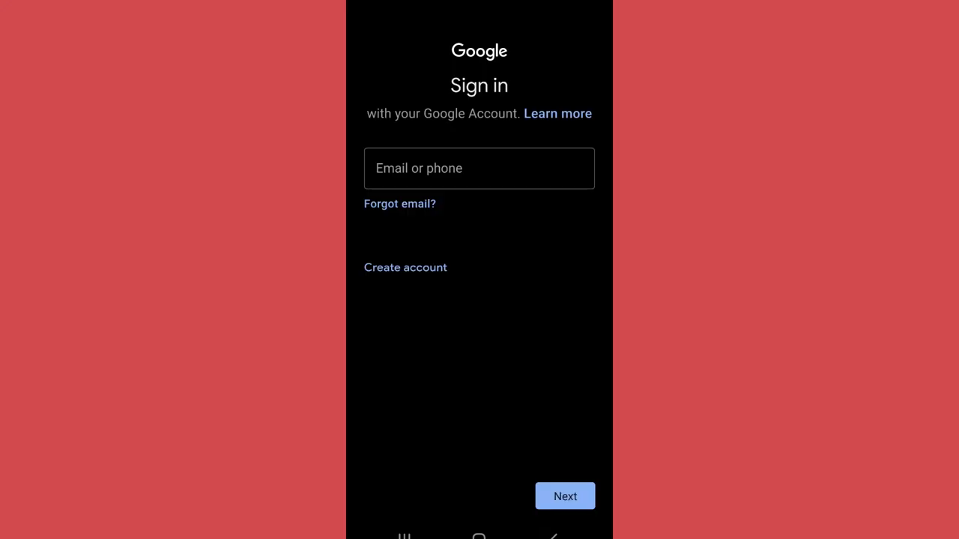
Step: Submit the account email and reach the password page, ready for Forgot password
click(564, 496)
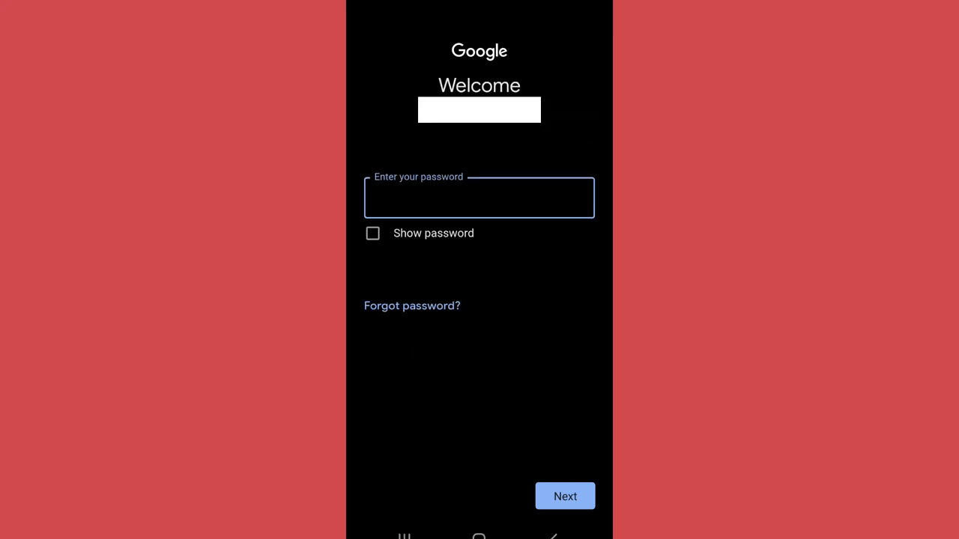
click(480, 197)
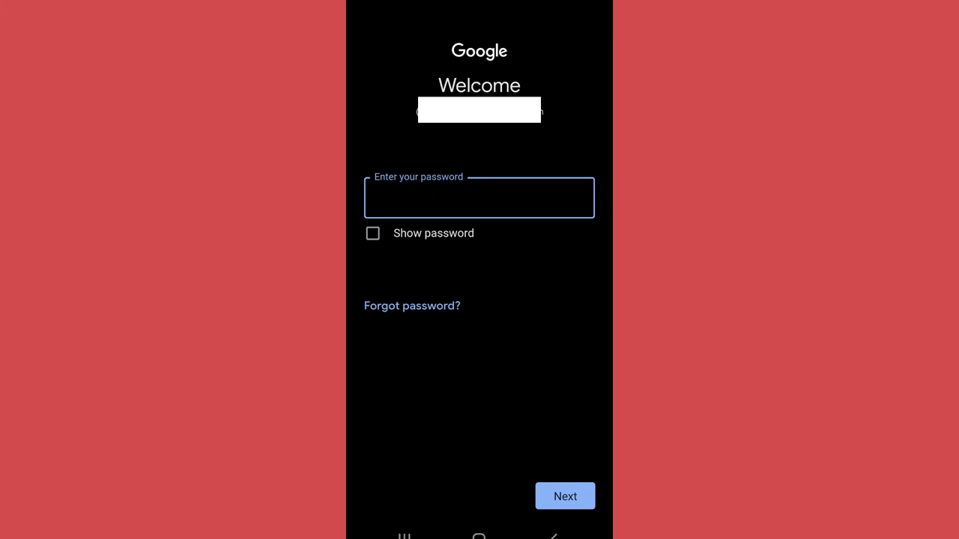
click(479, 198)
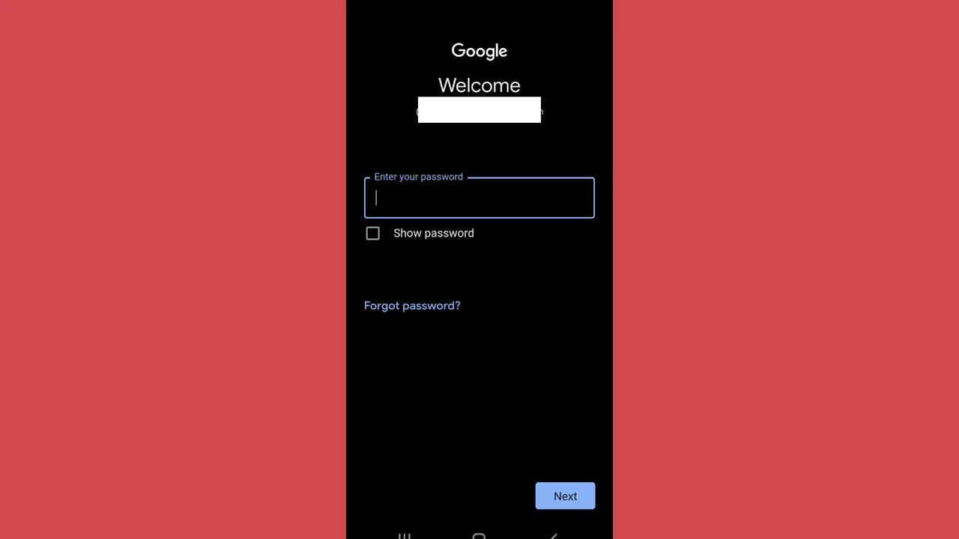